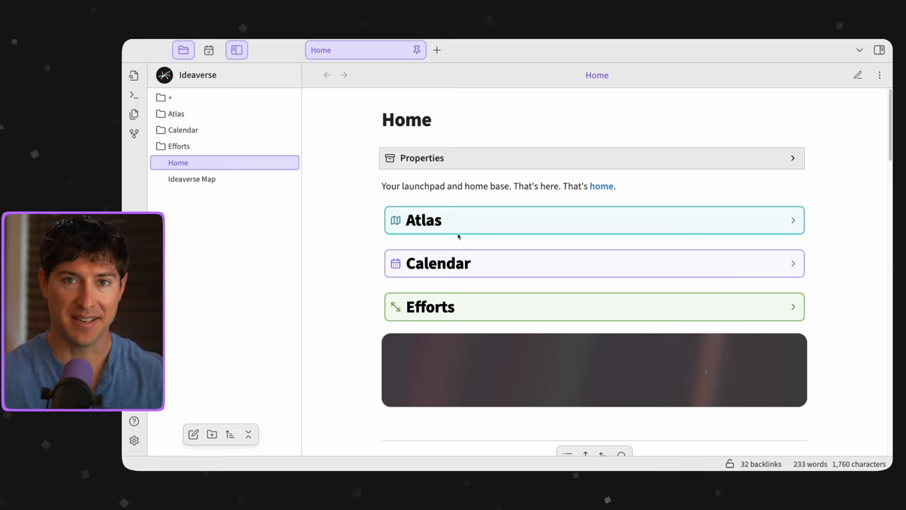
- Expand the Efforts callout on Home and scroll through its On and Ongoing ranked tables
click(593, 306)
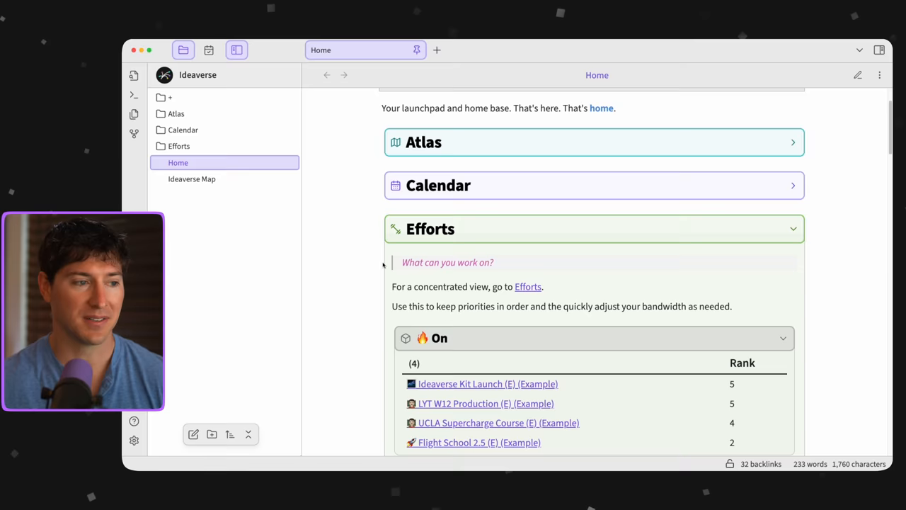
scroll(down, 3)
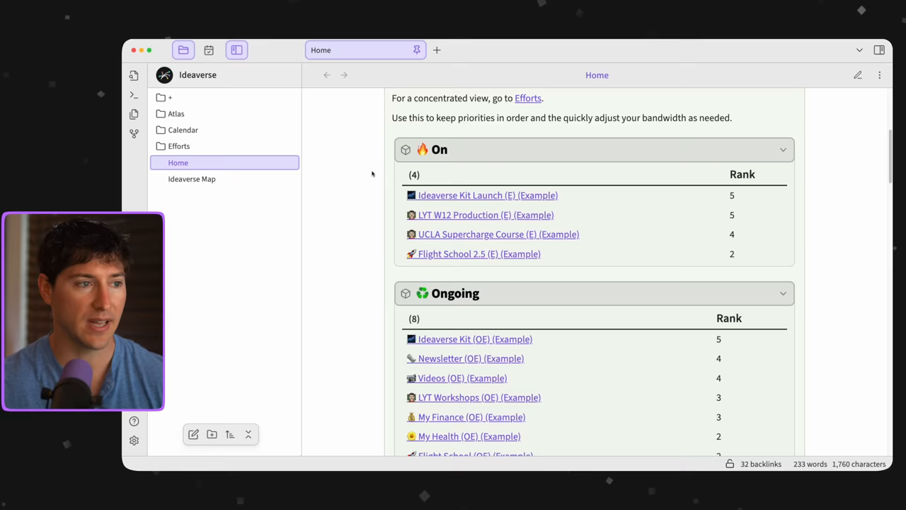
scroll(down, 3)
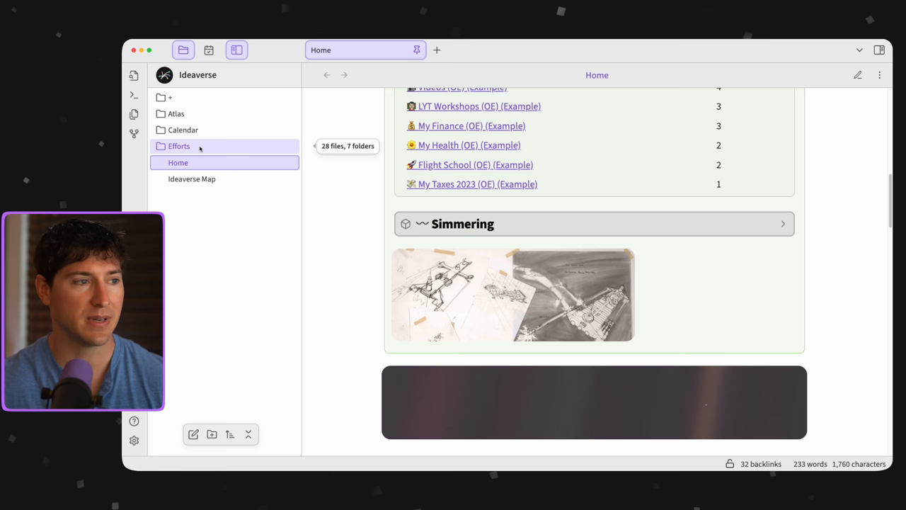
- Expand the Efforts folder to reveal Notes, On, Ongoing, Simmering and Sleeping
click(179, 146)
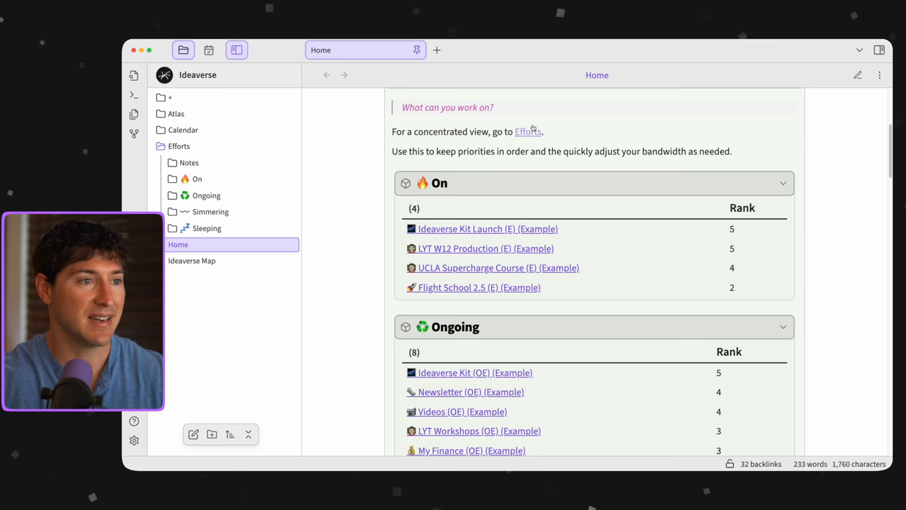
- Open the Efforts map from Home, then 'The big differences between efforts and projects'
click(529, 130)
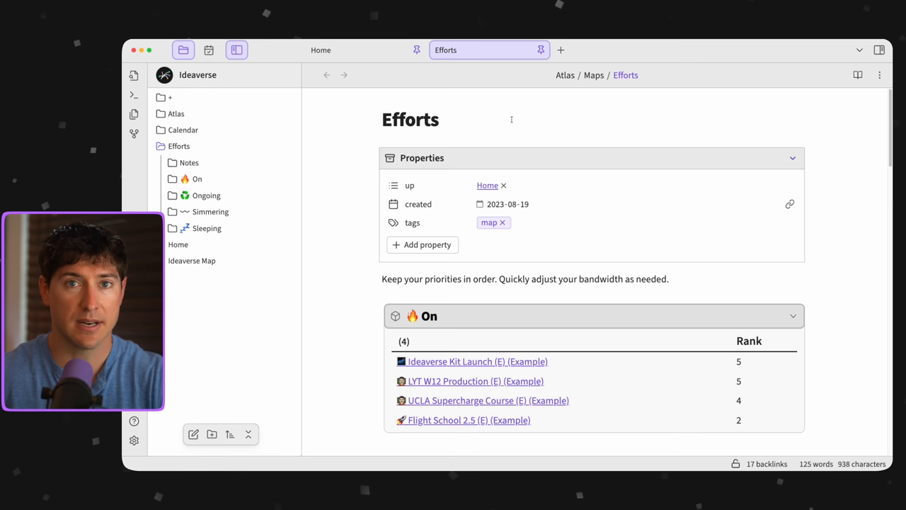
scroll(down, 3)
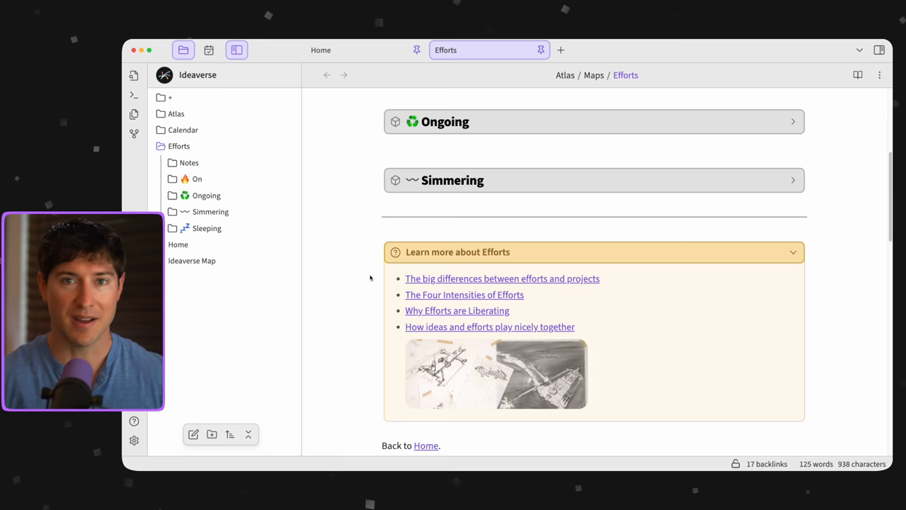
click(501, 278)
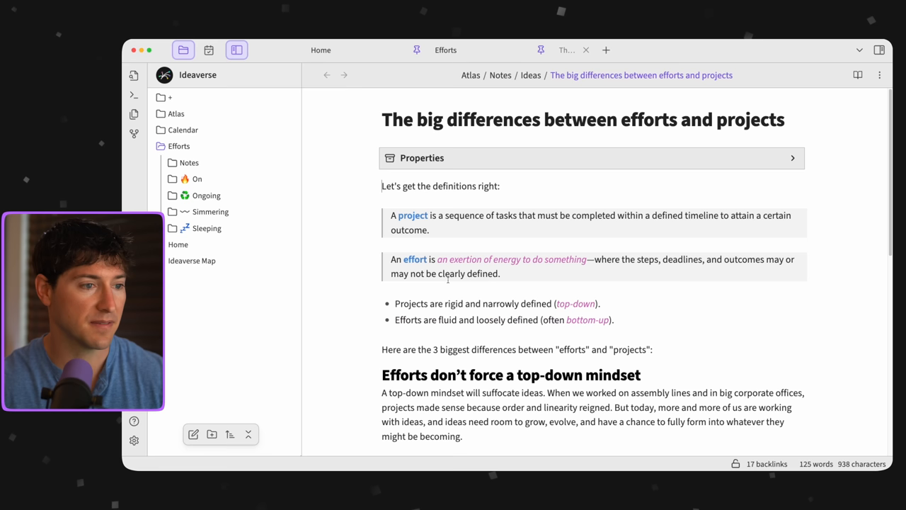
- Place the efforts-versus-projects note in a pane beside the Efforts map
click(566, 49)
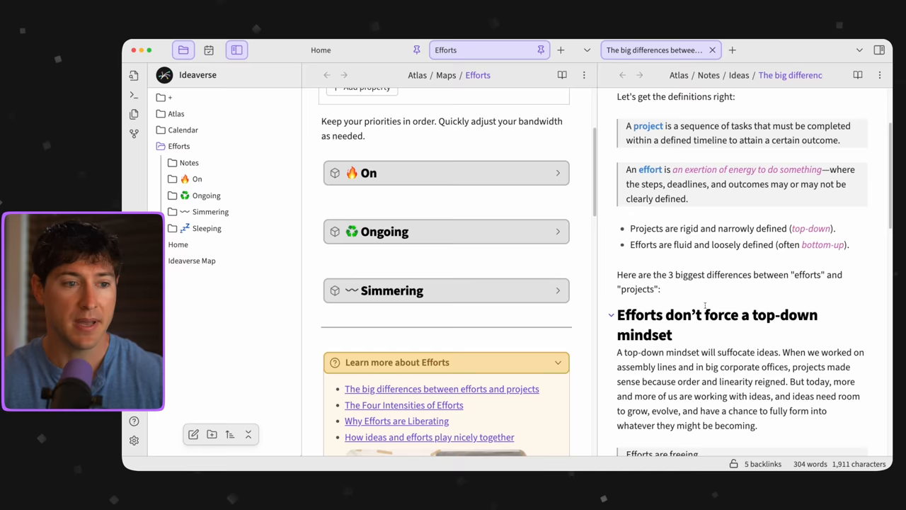
- From the 'Learn more about Efforts' callout, open 'How ideas and efforts play nicely together' in the right pane
scroll(down, 3)
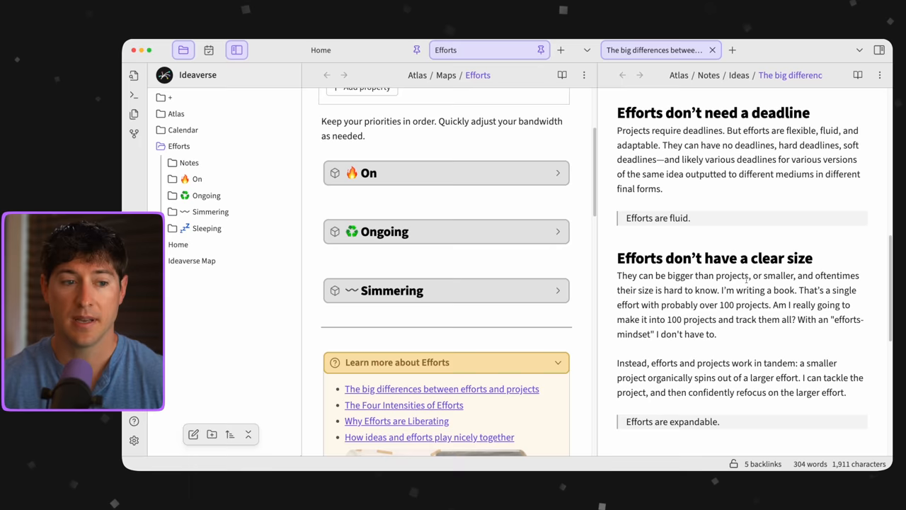
scroll(down, 3)
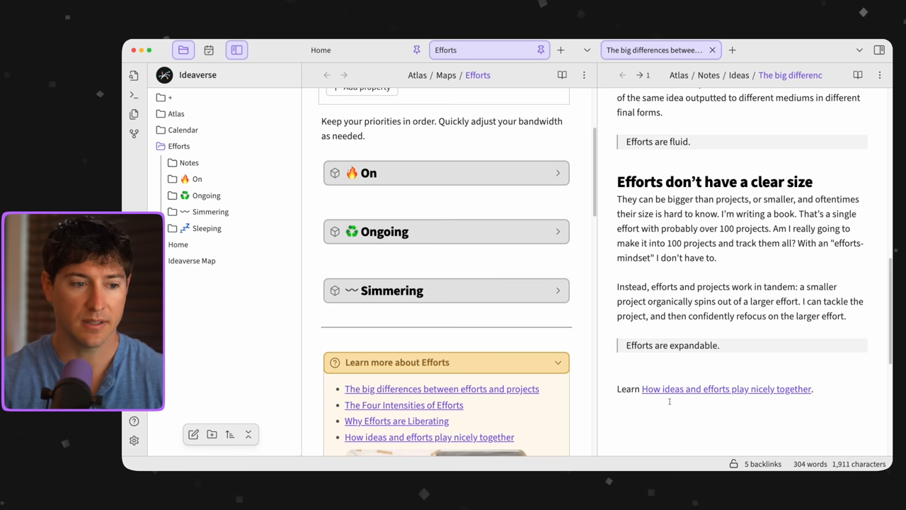
scroll(down, 3)
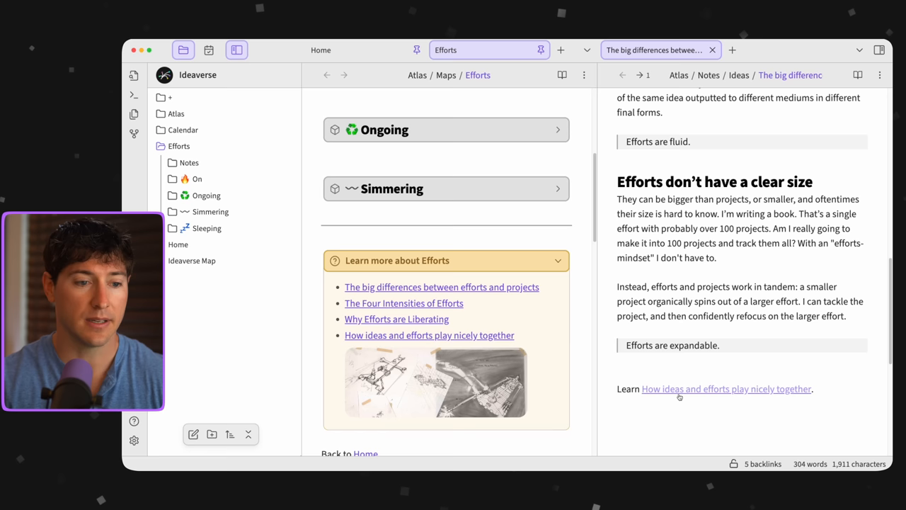
click(727, 388)
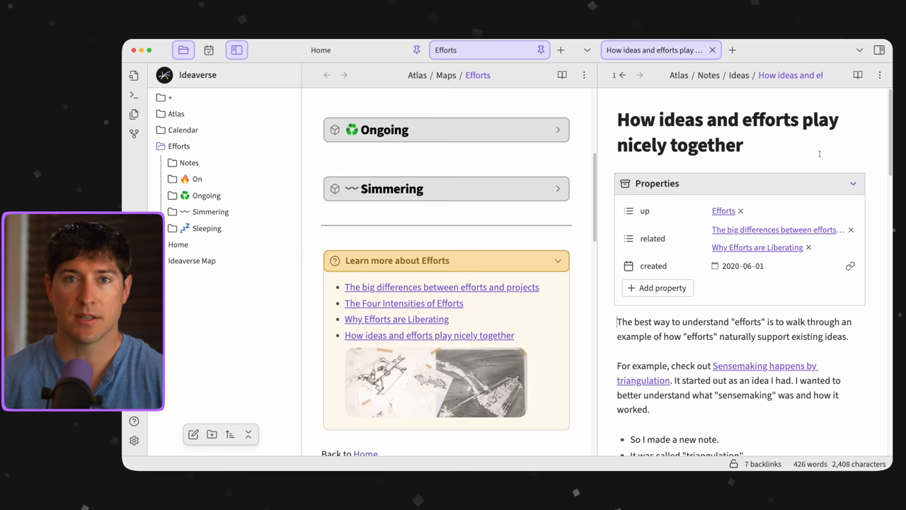
mouse_move(756, 247)
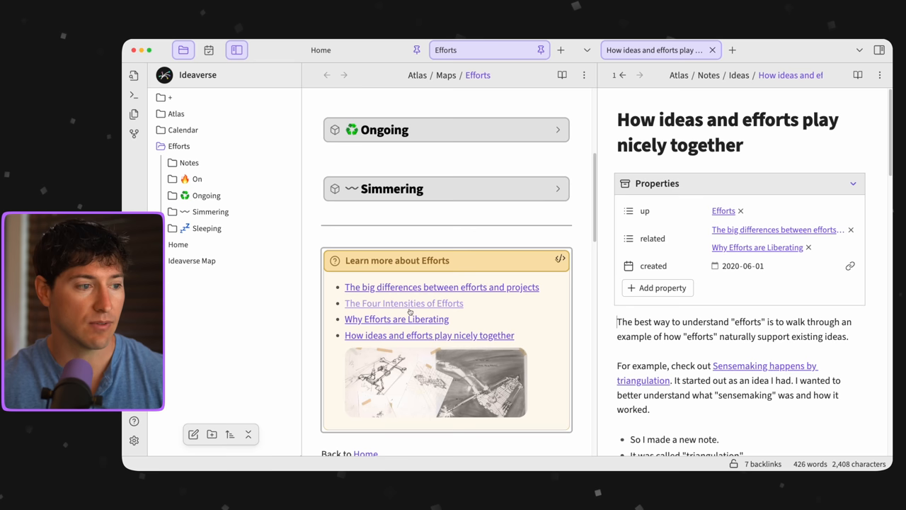
- Open 'The Four Intensities of Efforts' in the right pane, replacing the ideas-and-efforts note
click(404, 303)
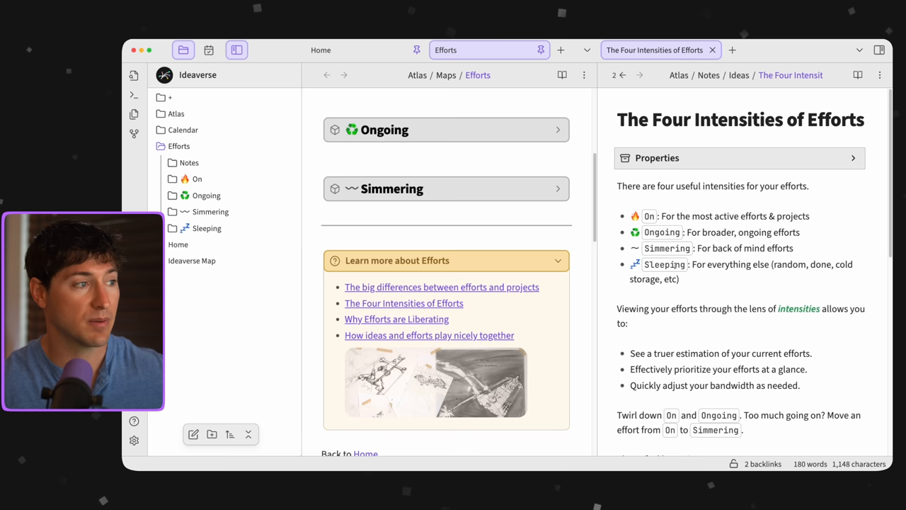
click(175, 113)
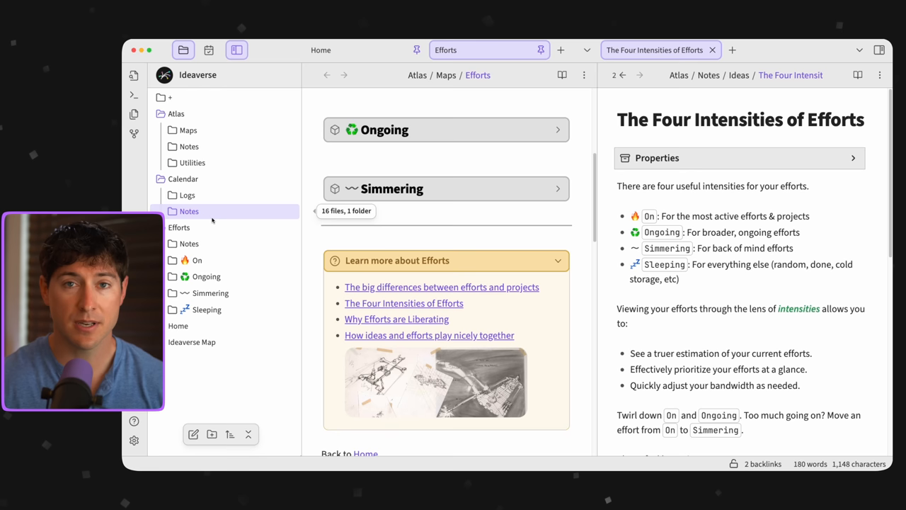
mouse_move(190, 146)
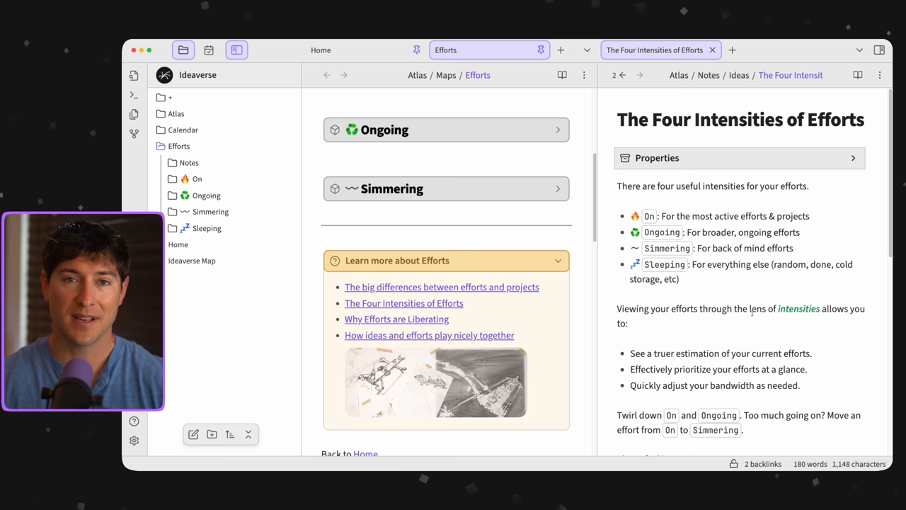
- Scroll down through the Four Intensities of Efforts note
scroll(down, 3)
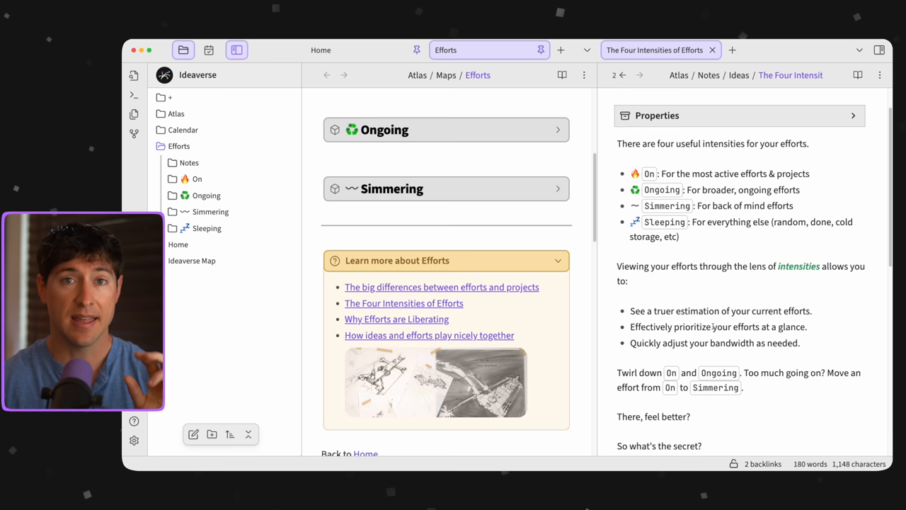
mouse_move(713, 329)
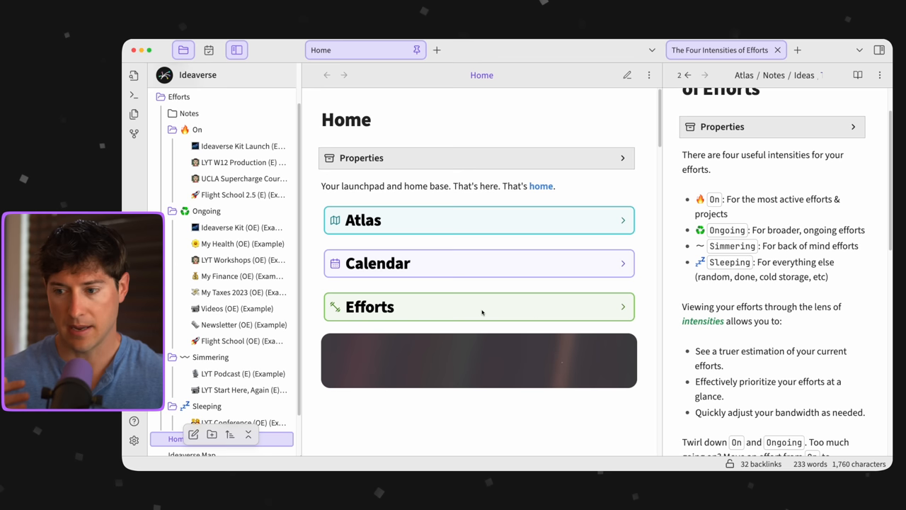
- Scroll the Home note down to its ranked On and Simmering effort tables
scroll(down, 3)
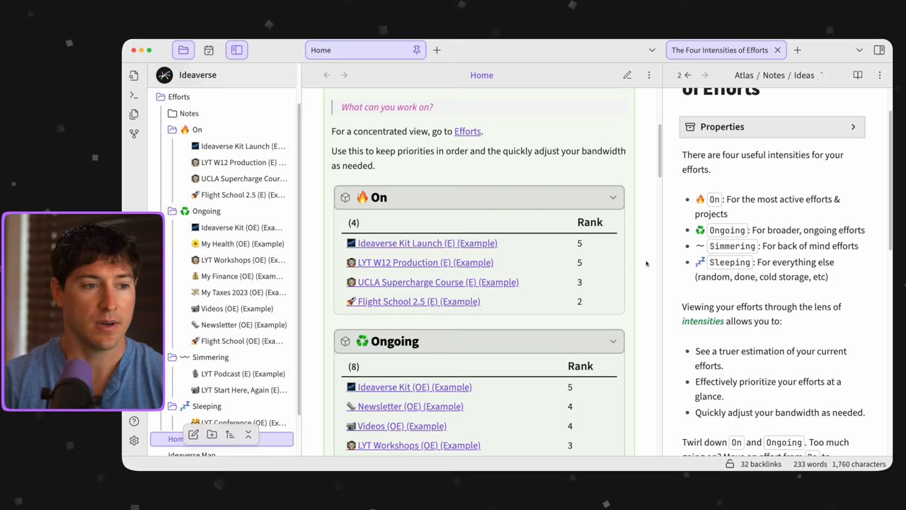
scroll(down, 3)
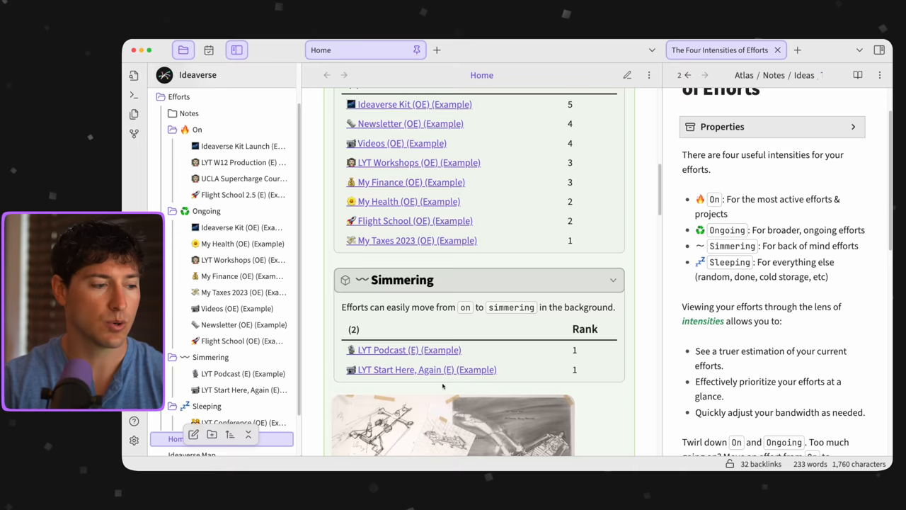
scroll(down, 3)
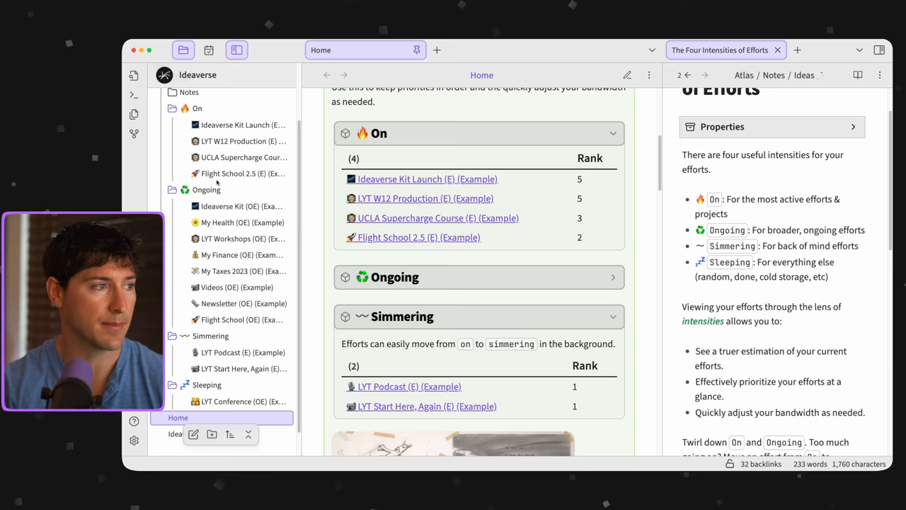
- Drag 'LYT Podcast (E) (Example)' from Simmering to On and check the Home note's On table
drag(234, 351, 227, 124)
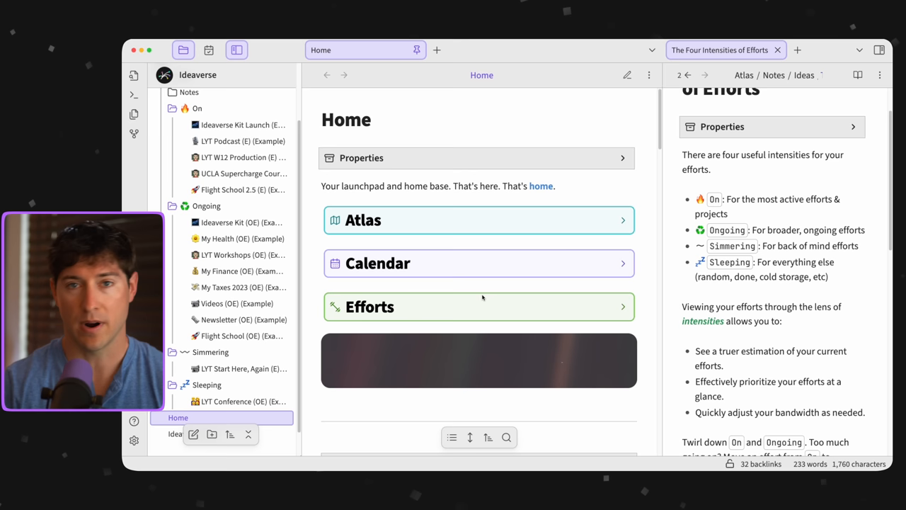
click(368, 306)
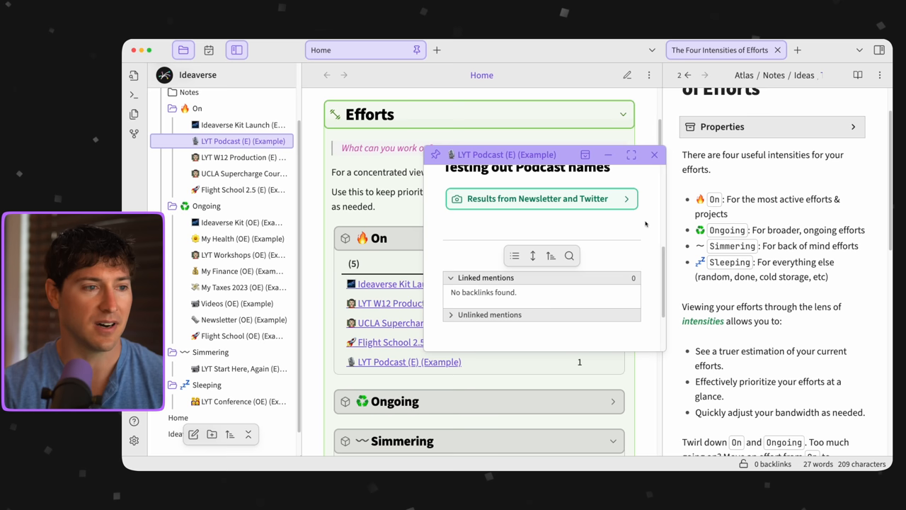
click(655, 154)
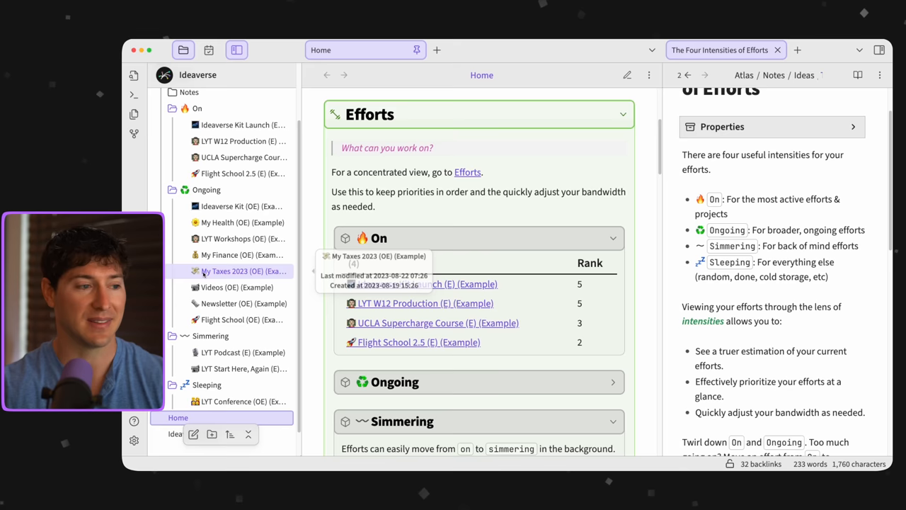
- Scroll to the Ongoing table listing its eight ranked efforts beneath On
scroll(down, 3)
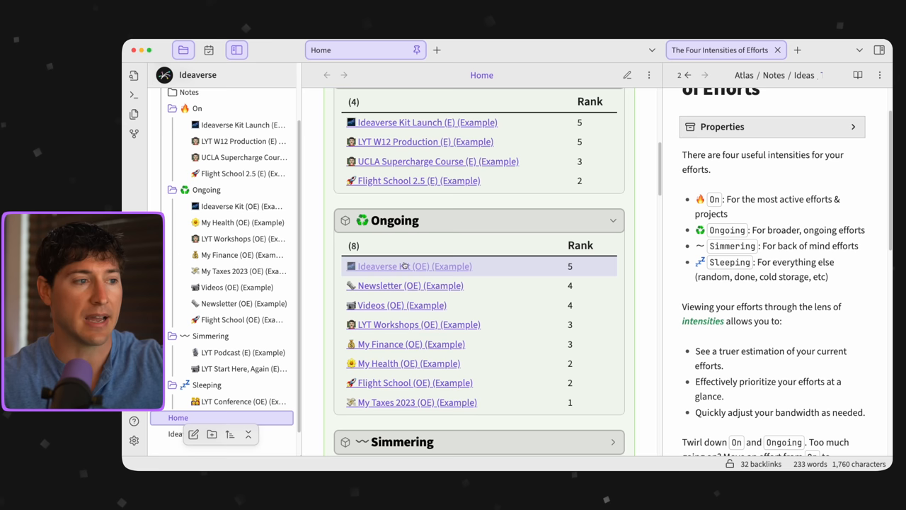
- Scroll the Home note down to the Ongoing table to review My Taxes 2023 and LYT Workshops ranks
scroll(down, 3)
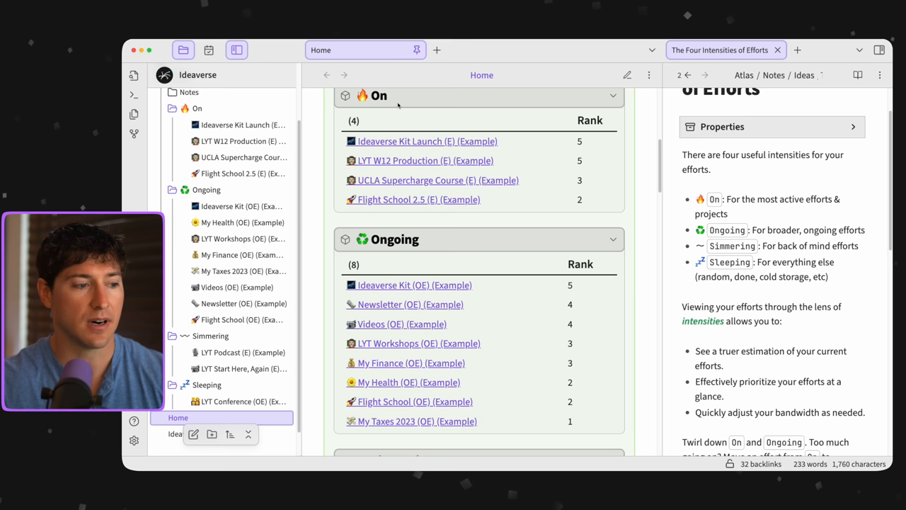
mouse_move(428, 142)
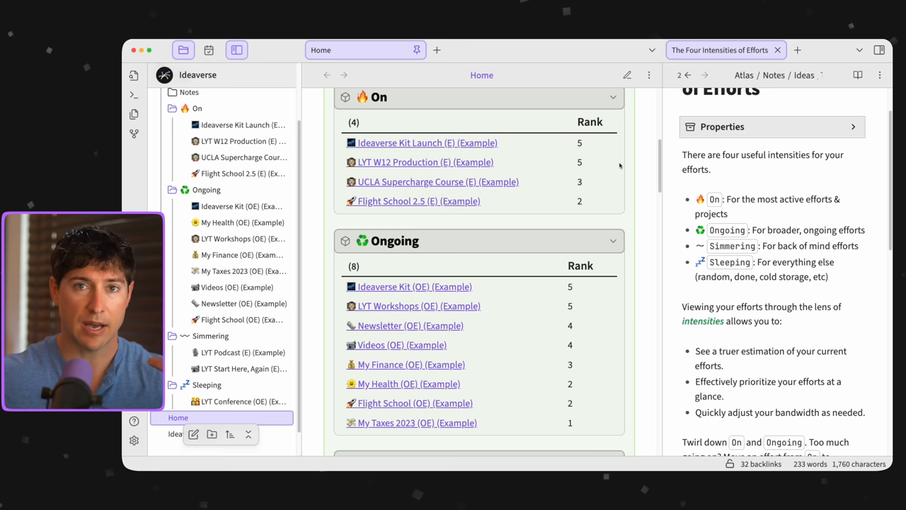
mouse_move(408, 402)
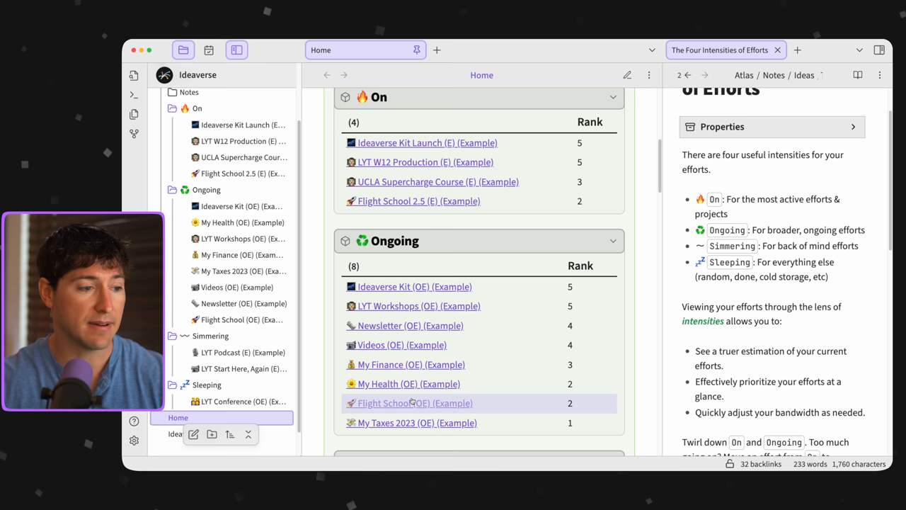
mouse_move(564, 202)
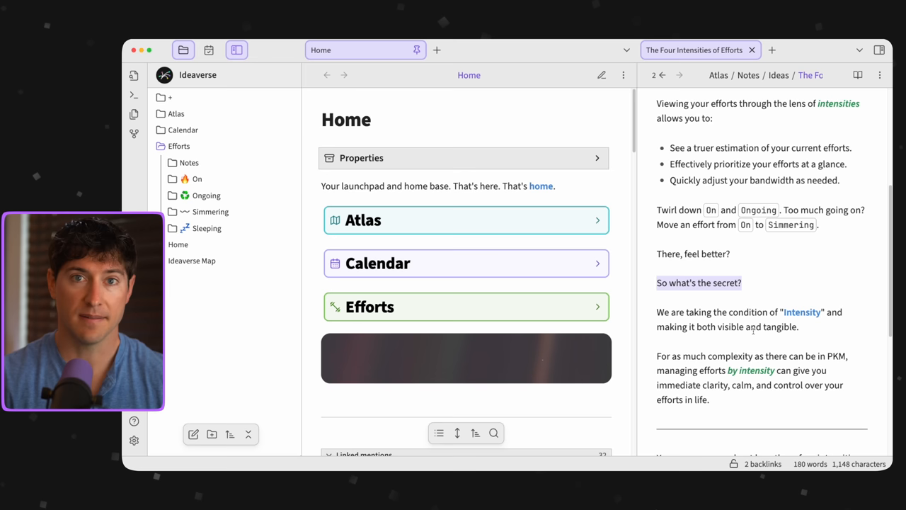
- Scroll the Home note past Calendar to the Efforts callout showing the three ranked On efforts
scroll(down, 3)
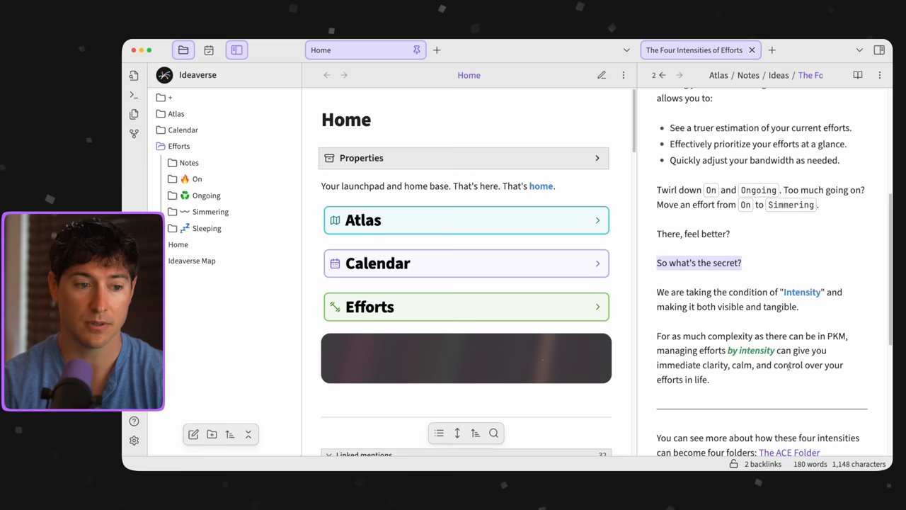
click(178, 146)
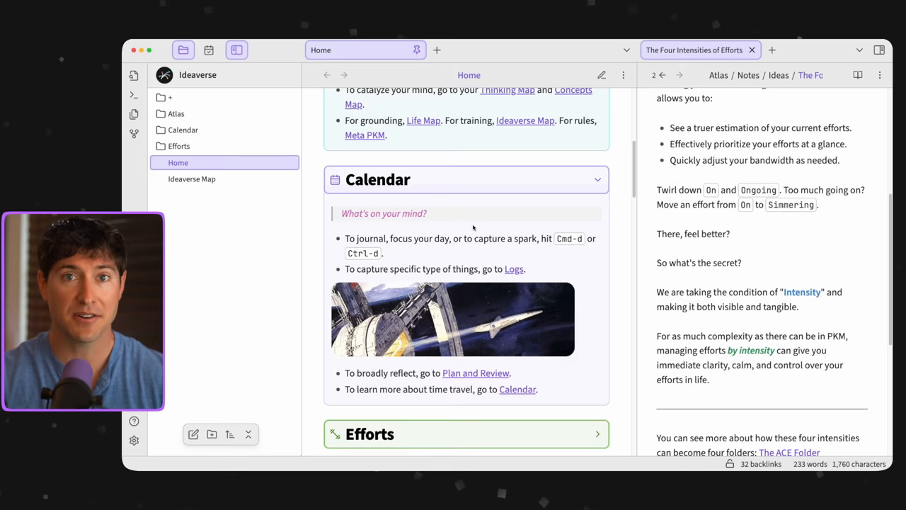
scroll(down, 3)
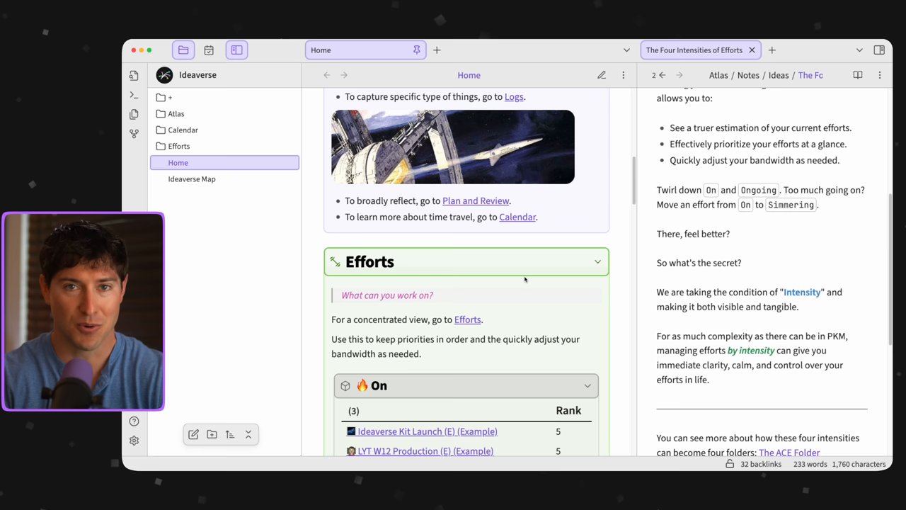
scroll(down, 3)
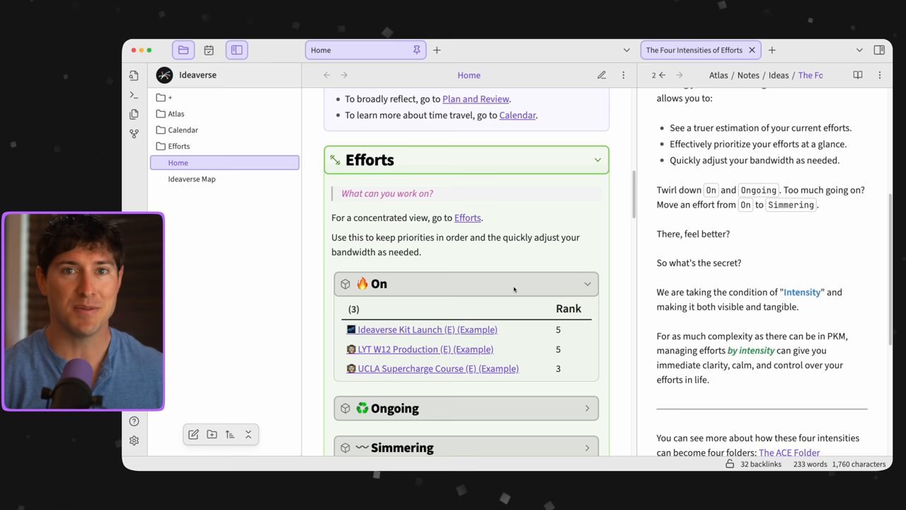